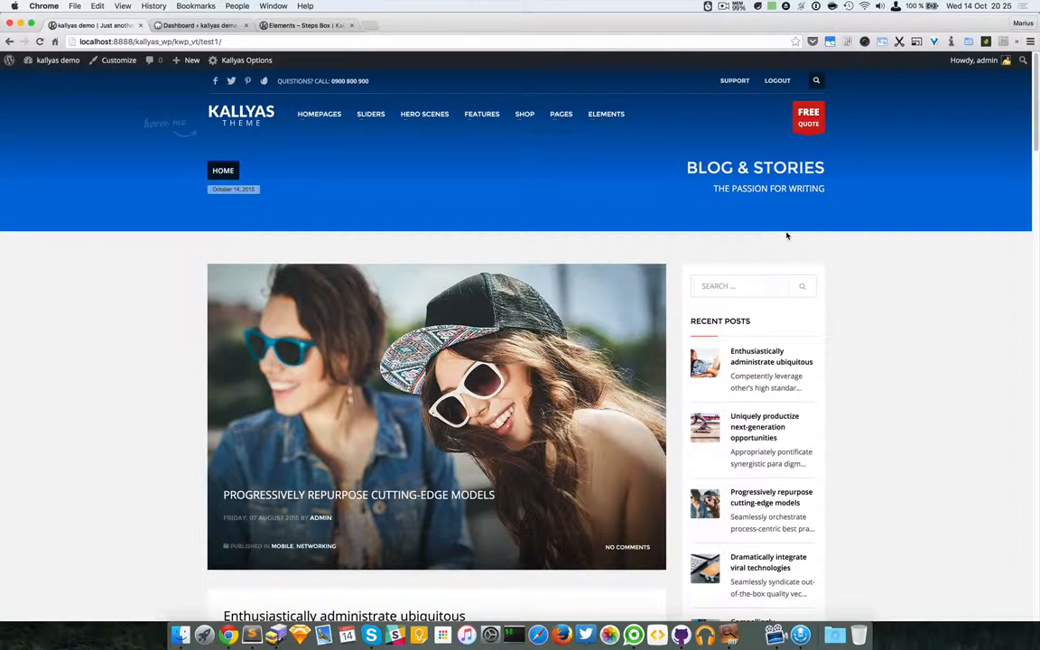
pyautogui.moveTo(794, 229)
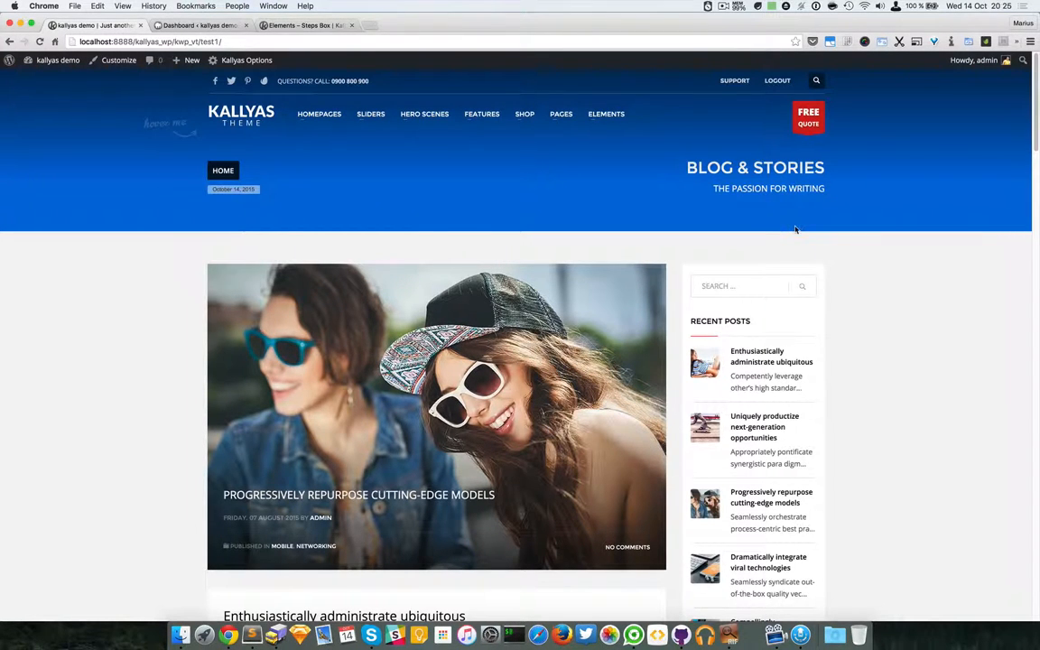
# Step: Show the Team Boxes demo page from Elements and hover a member box to reveal its details
pyautogui.click(607, 113)
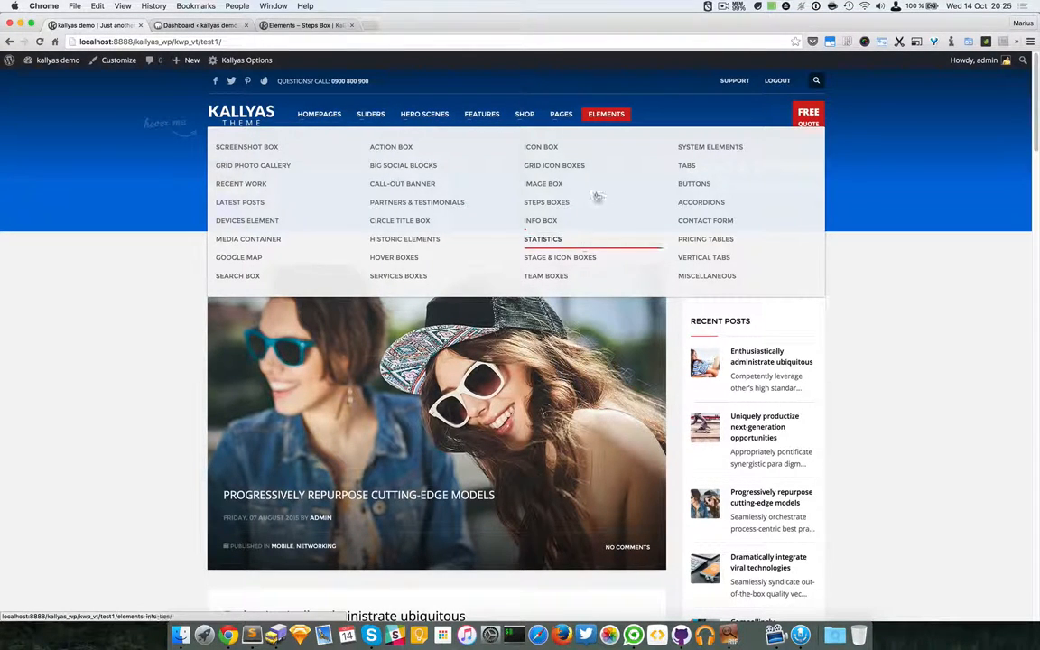
pyautogui.click(545, 275)
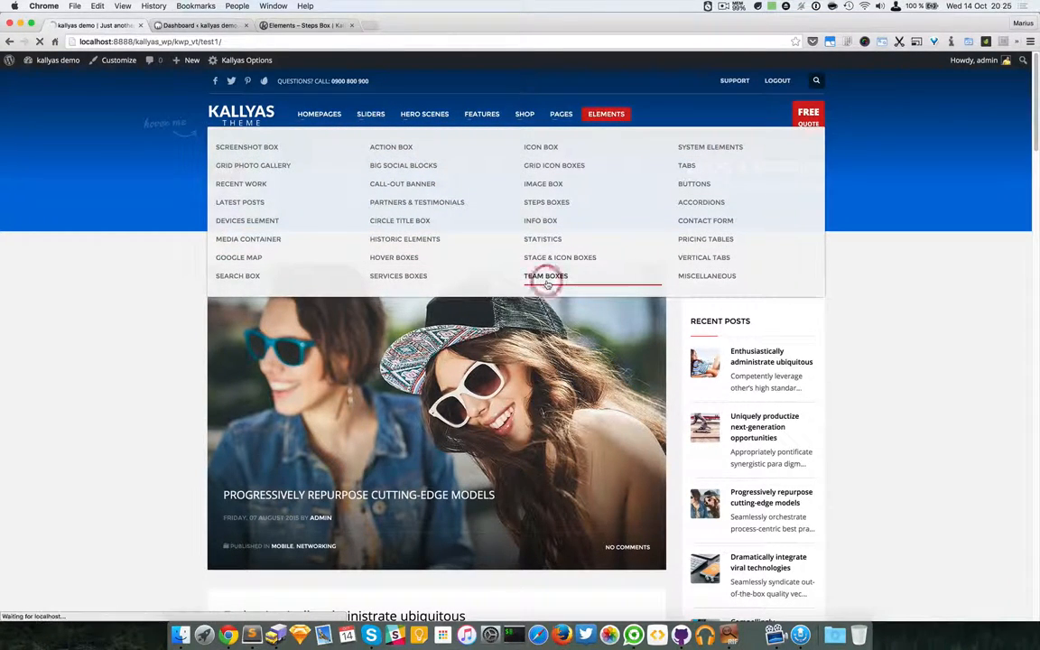
pyautogui.click(545, 274)
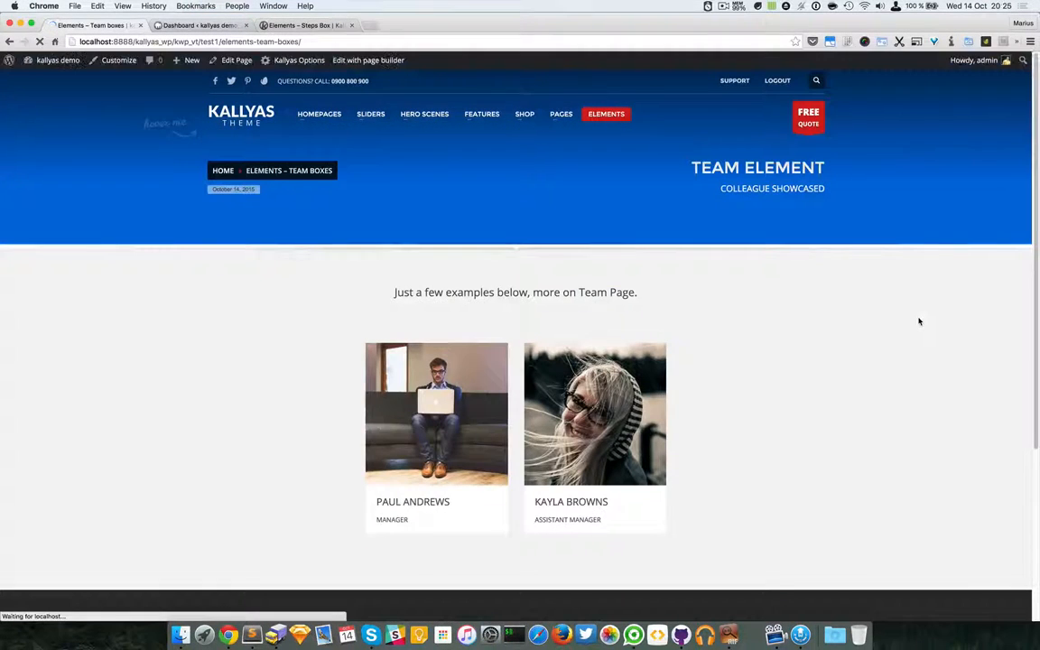
pyautogui.scroll(-3)
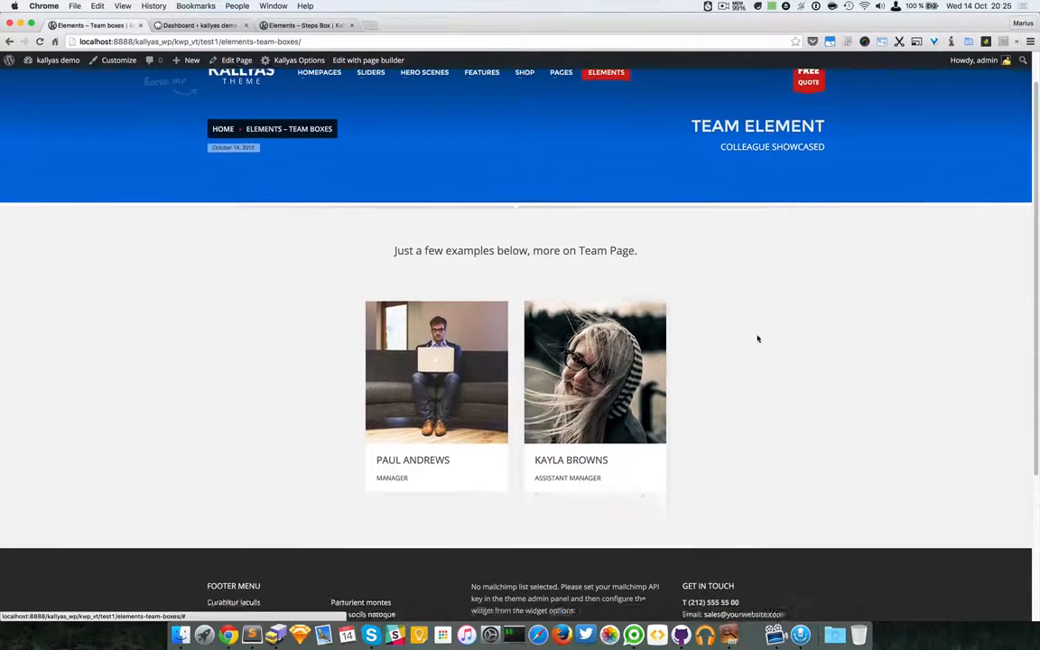
pyautogui.scroll(-3)
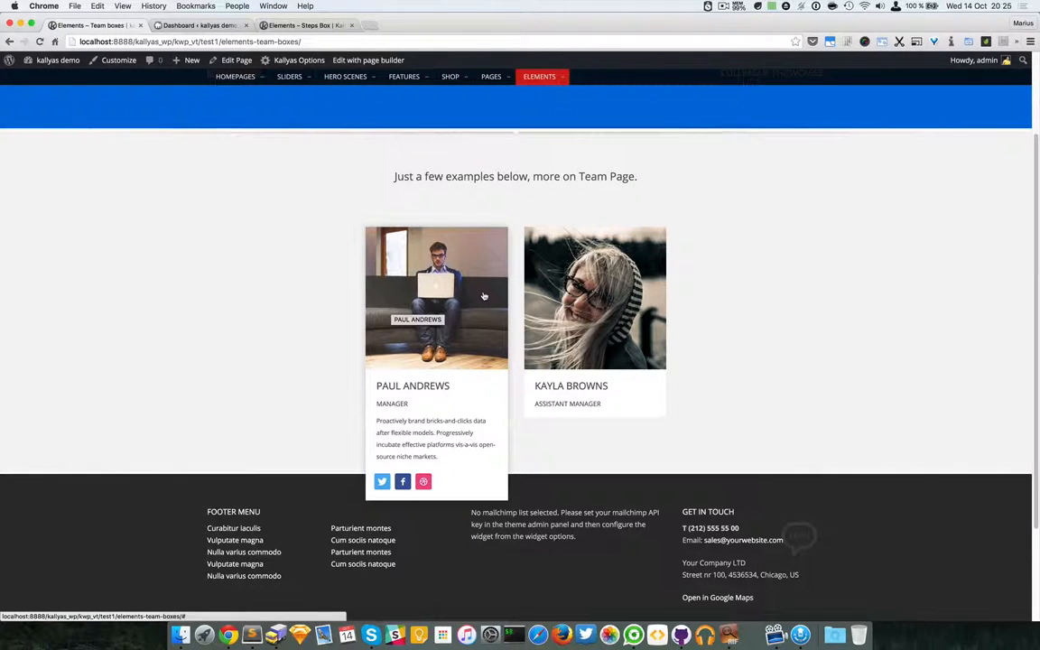
pyautogui.moveTo(476, 307)
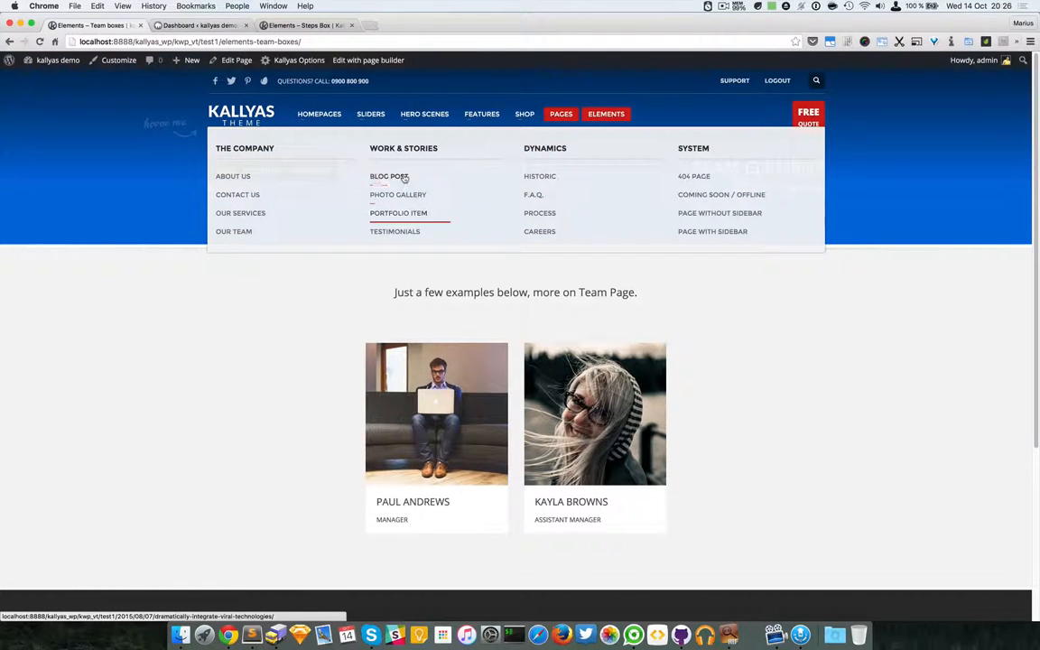
# Step: Show the Our Team page from the Pages menu and scroll to the member grid
pyautogui.click(235, 231)
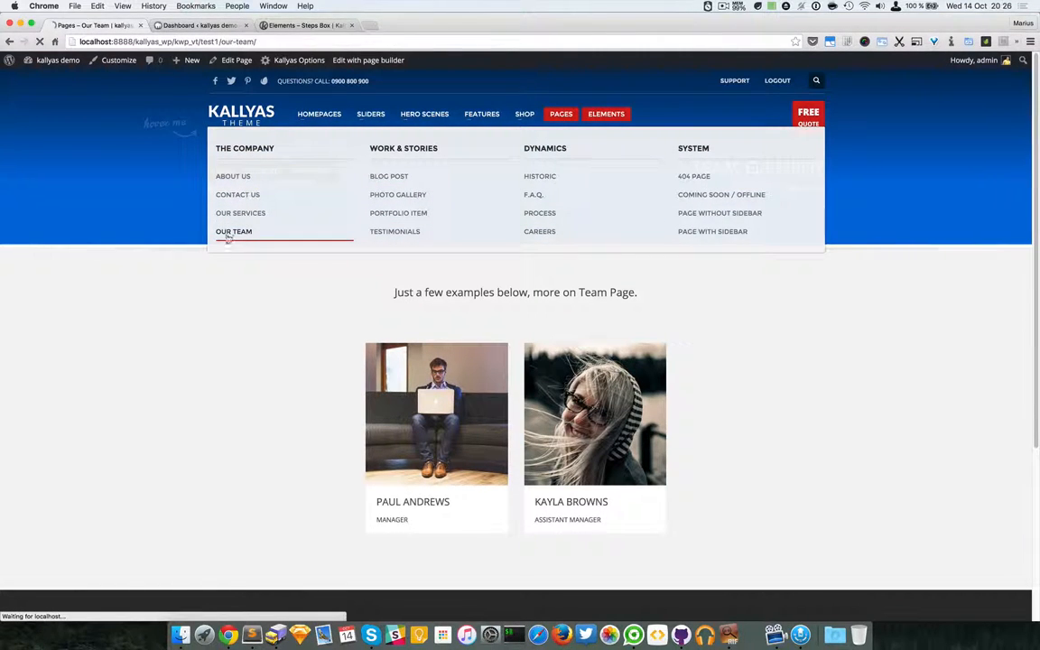
pyautogui.click(235, 231)
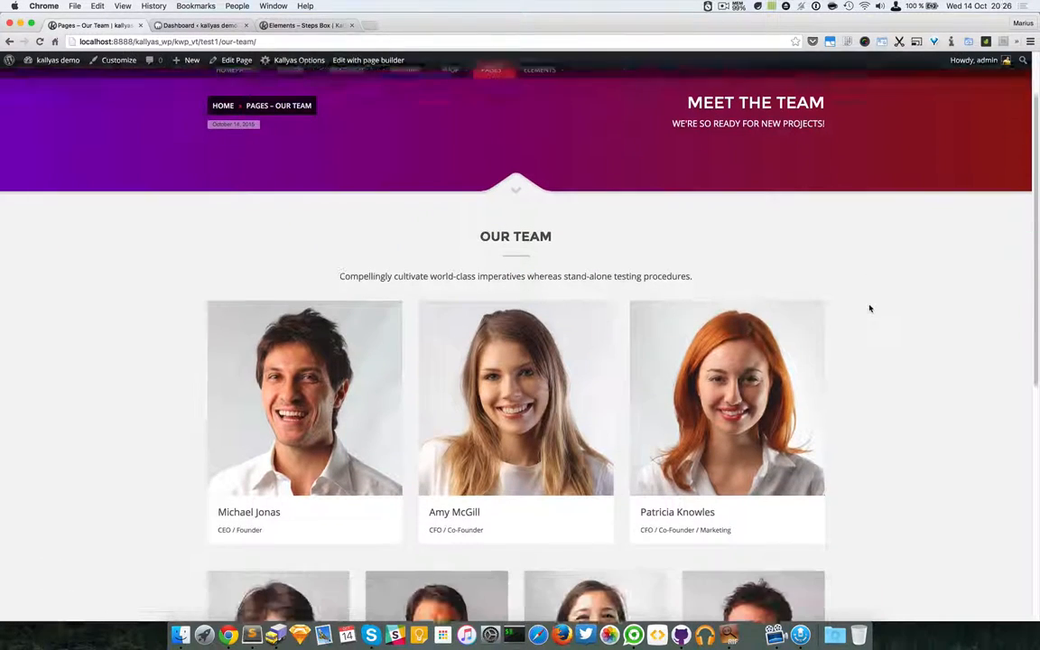
pyautogui.scroll(-3)
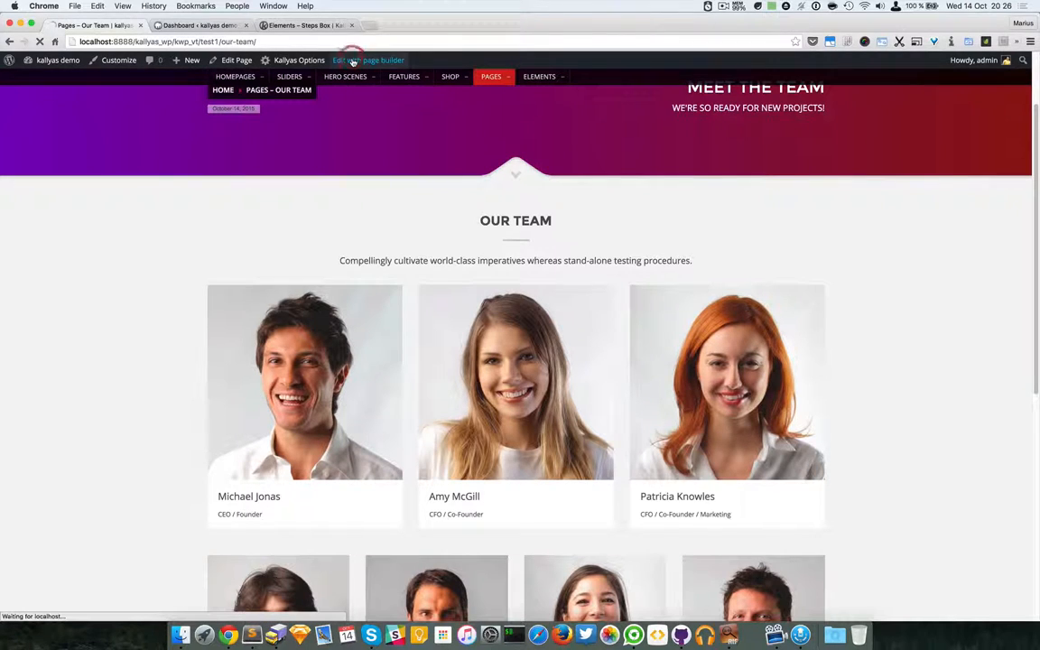
# Step: Edit the Our Team page in the page builder and bring up the second member's Team Box options
pyautogui.click(369, 60)
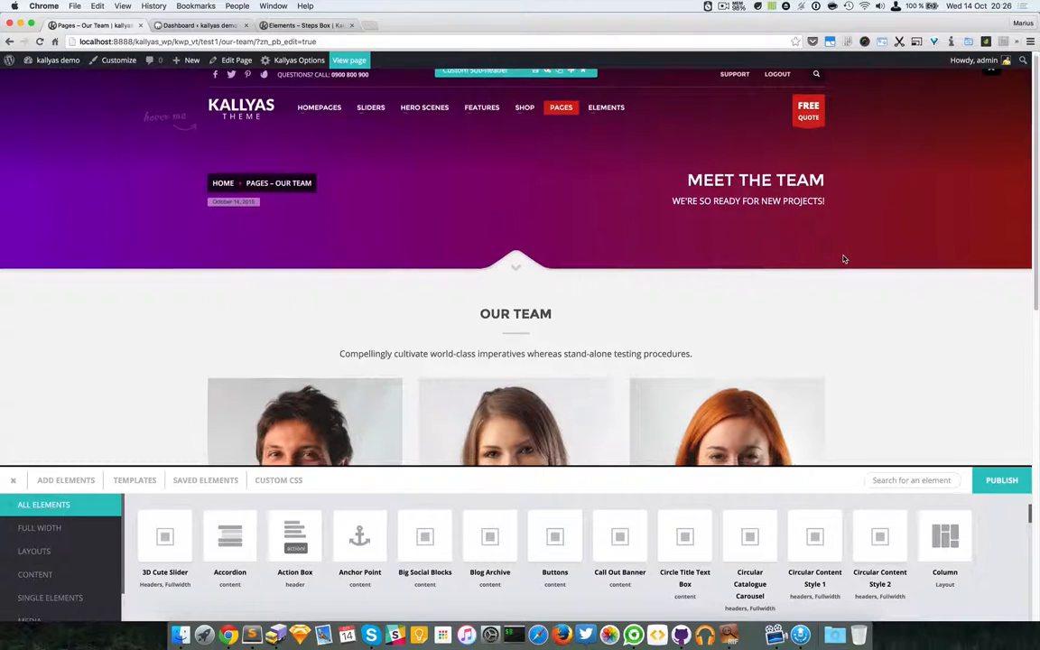
pyautogui.scroll(-3)
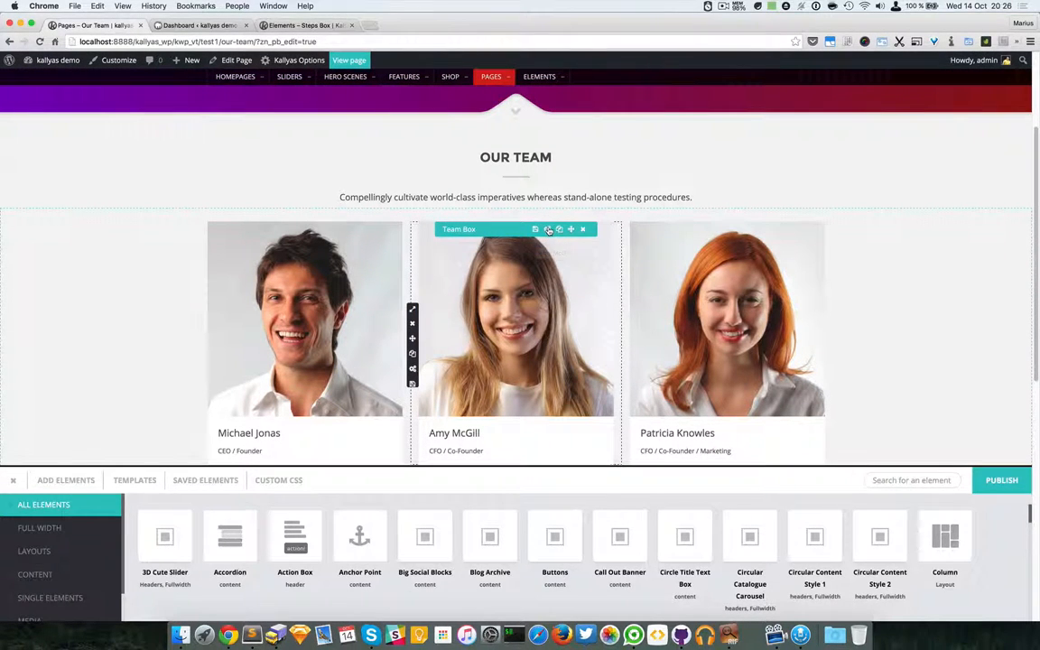
pyautogui.click(534, 228)
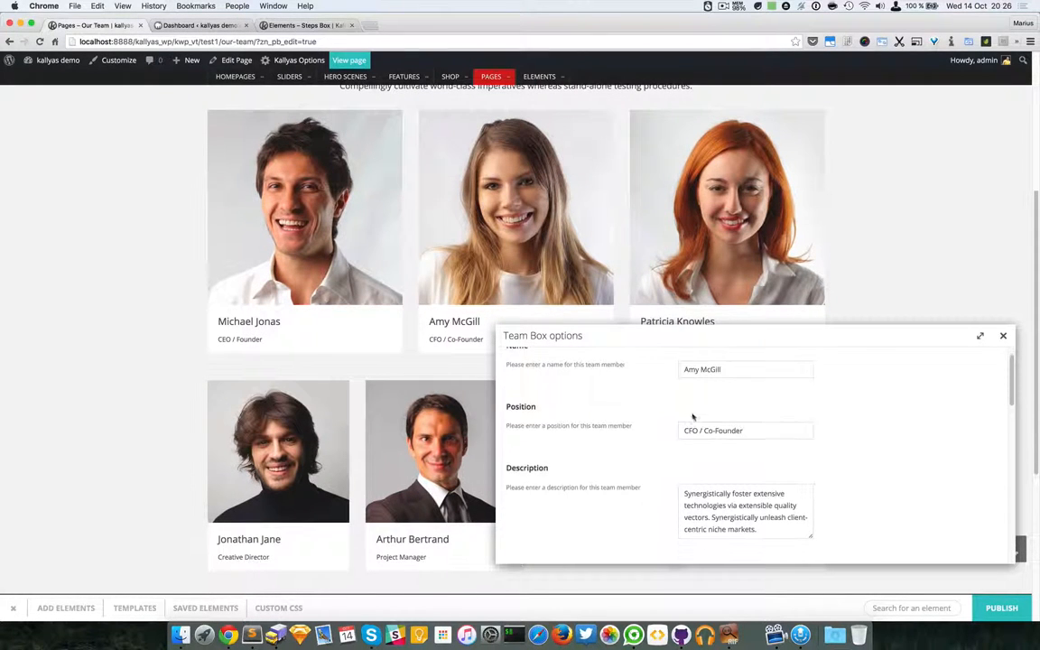
# Step: Scroll the Team Box options down to the Social Icons list
pyautogui.scroll(-3)
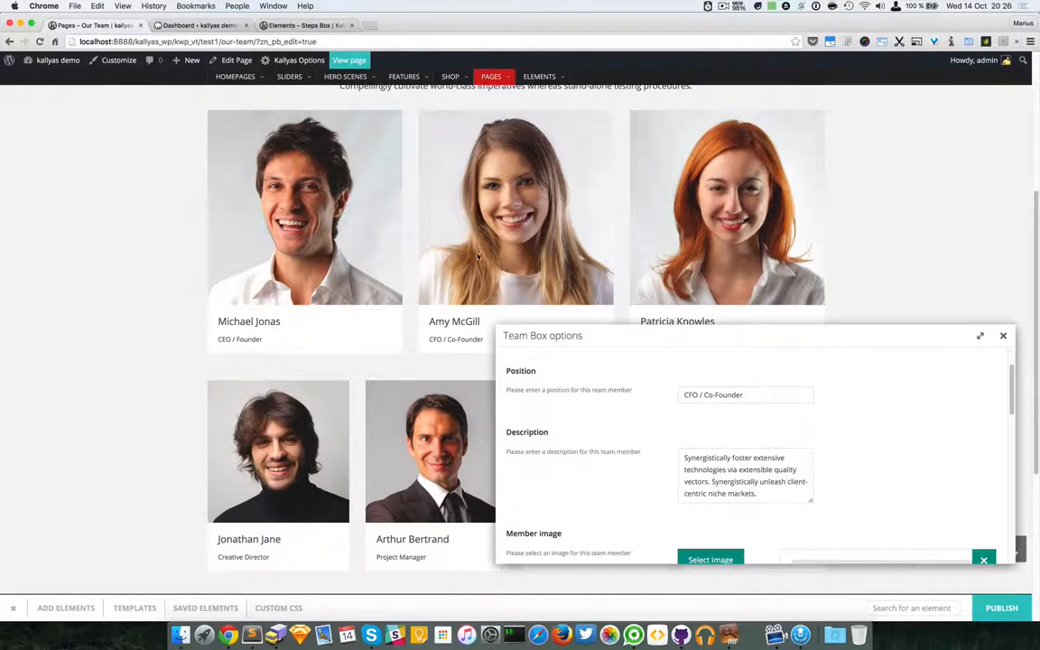
pyautogui.scroll(-3)
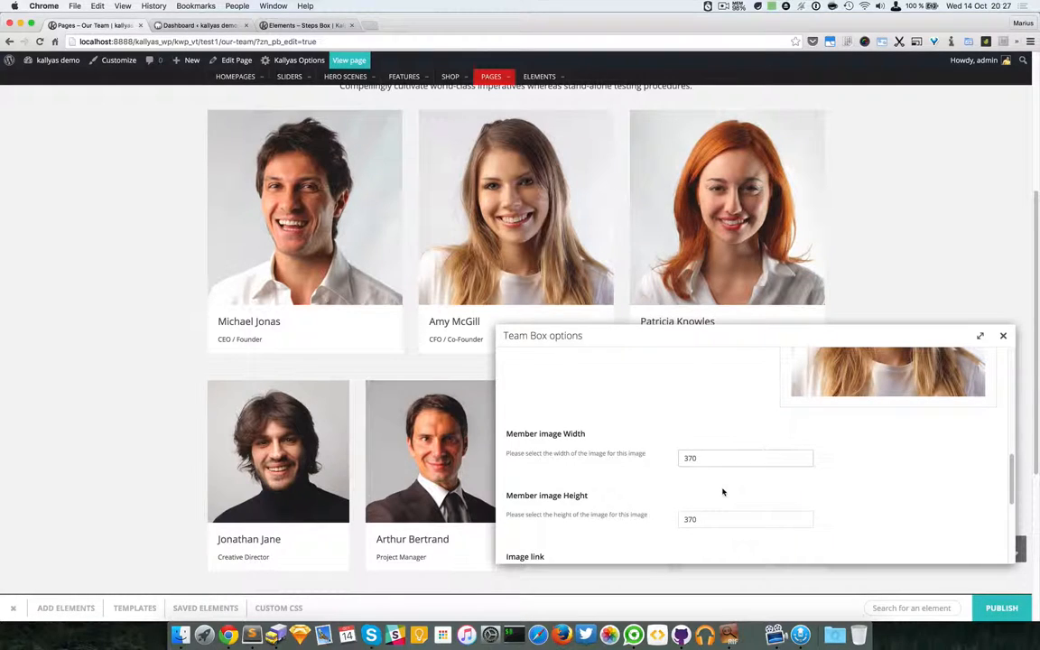
pyautogui.scroll(-3)
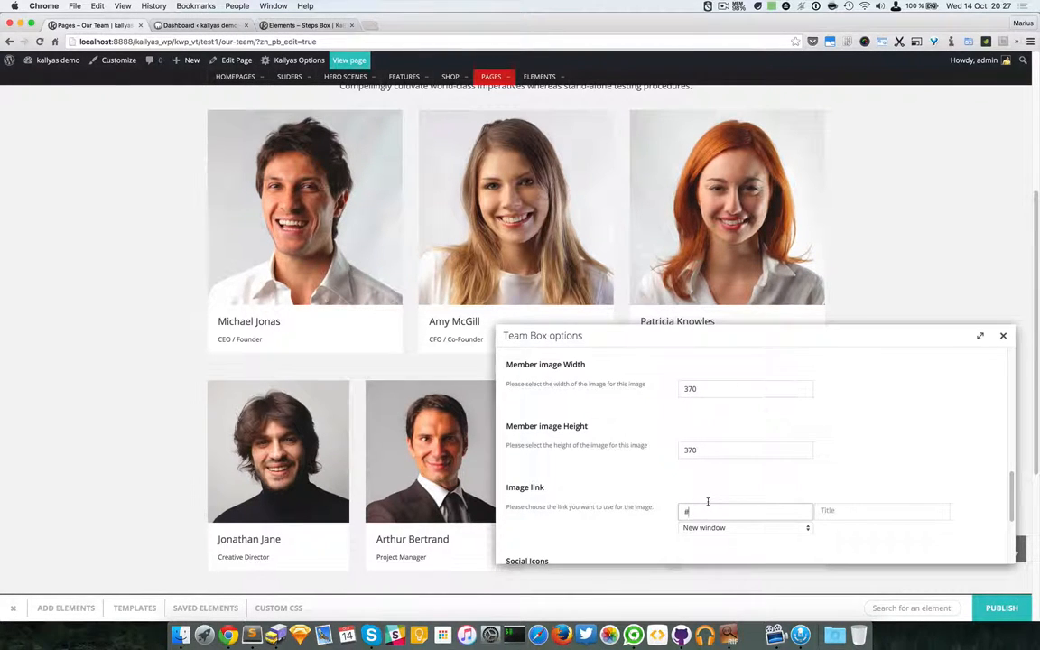
pyautogui.scroll(-3)
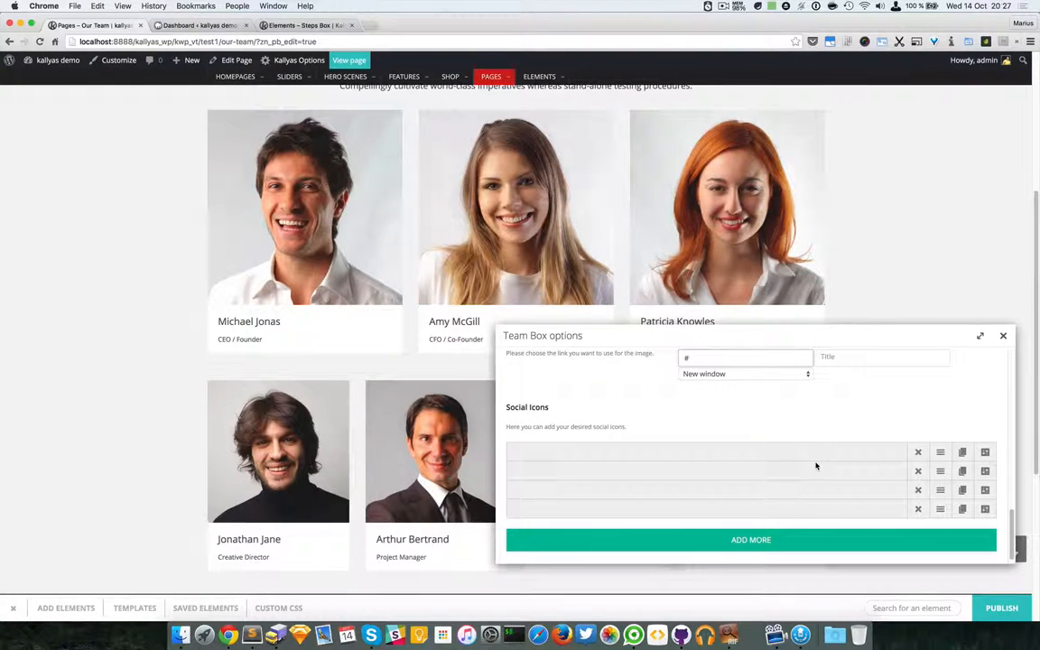
pyautogui.moveTo(839, 477)
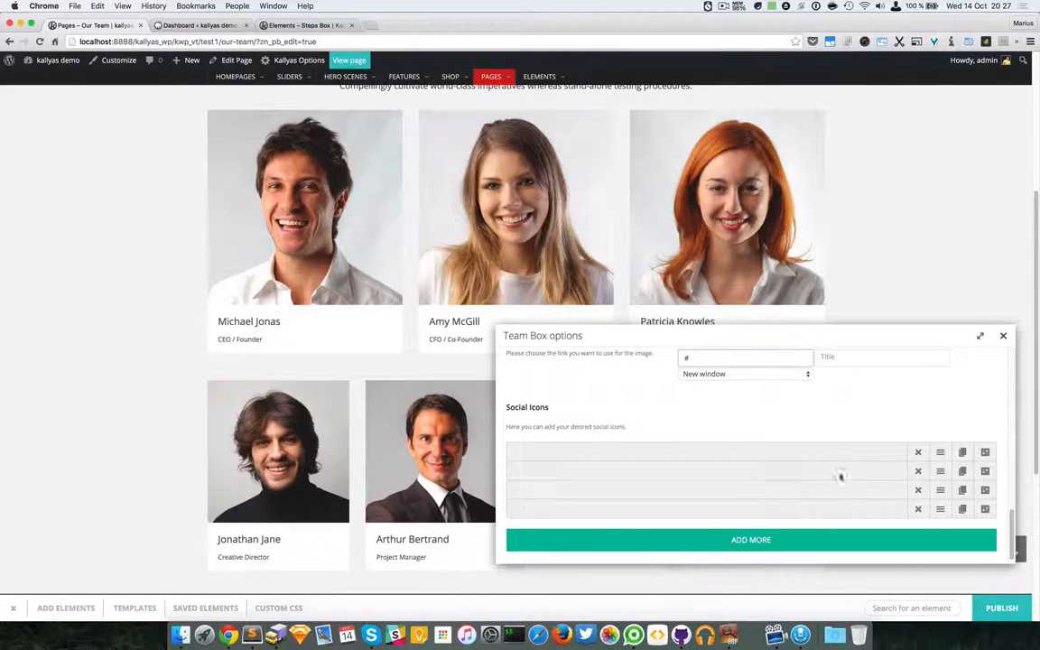
pyautogui.click(752, 538)
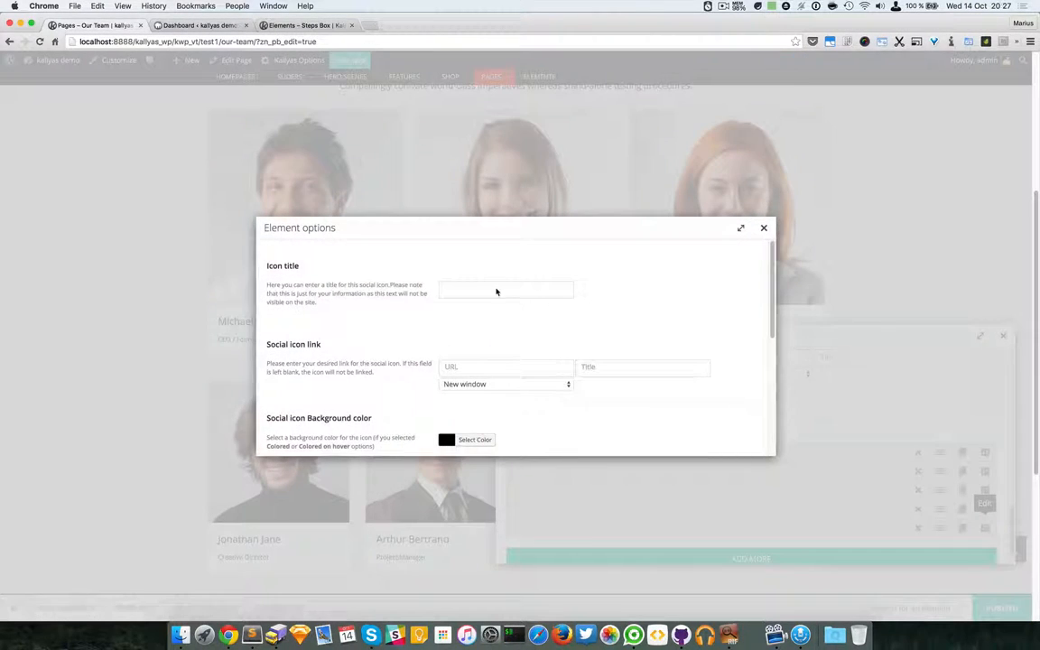
pyautogui.click(505, 289)
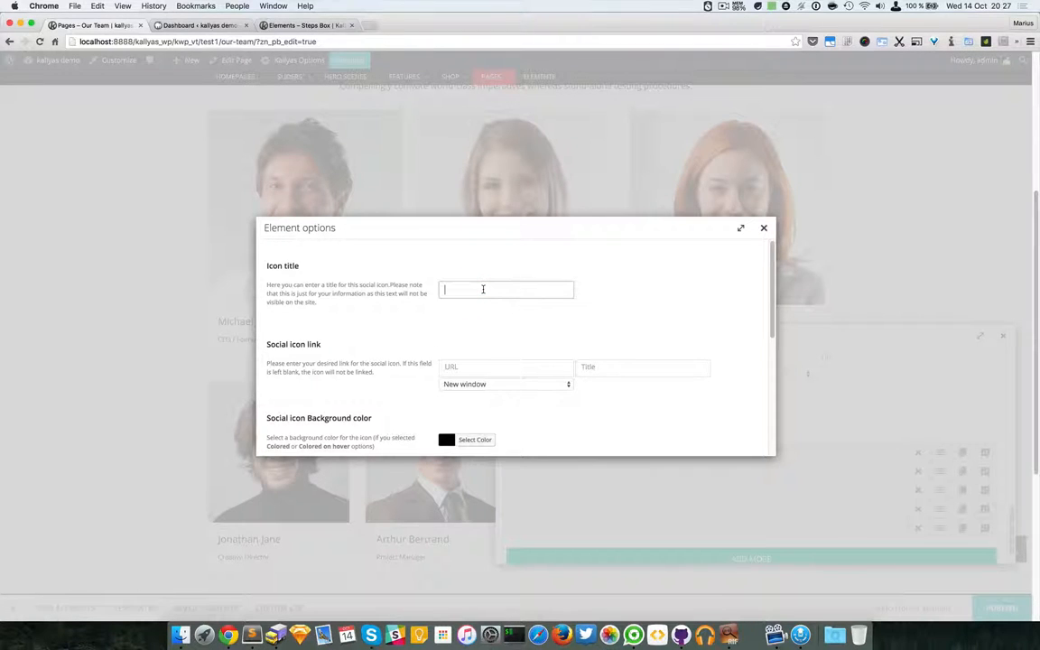
pyautogui.write('Pinterest')
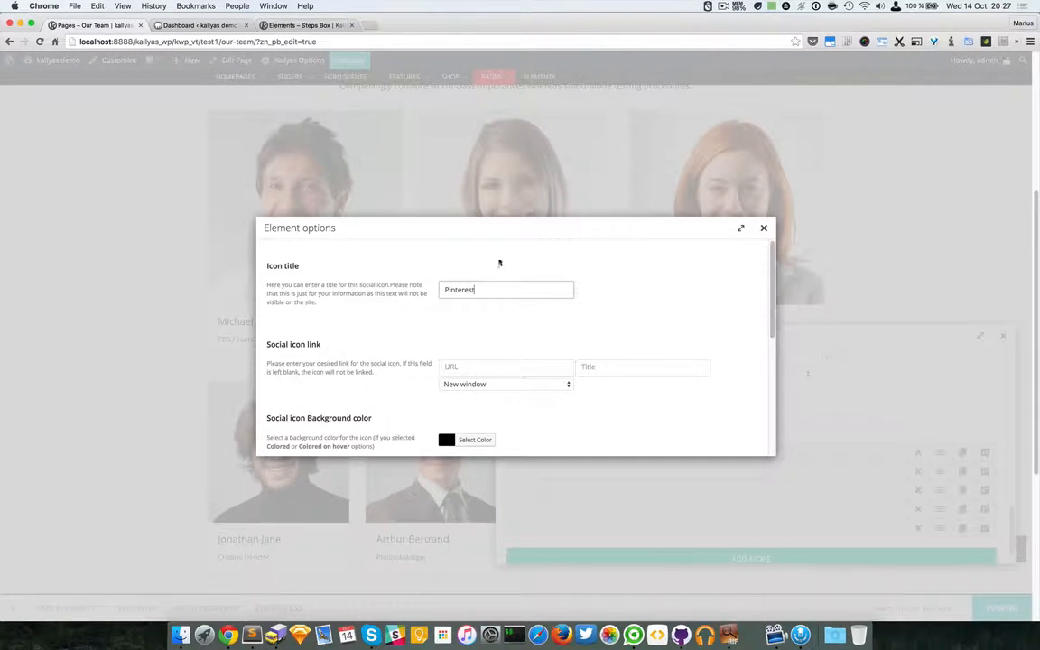
pyautogui.write('#')
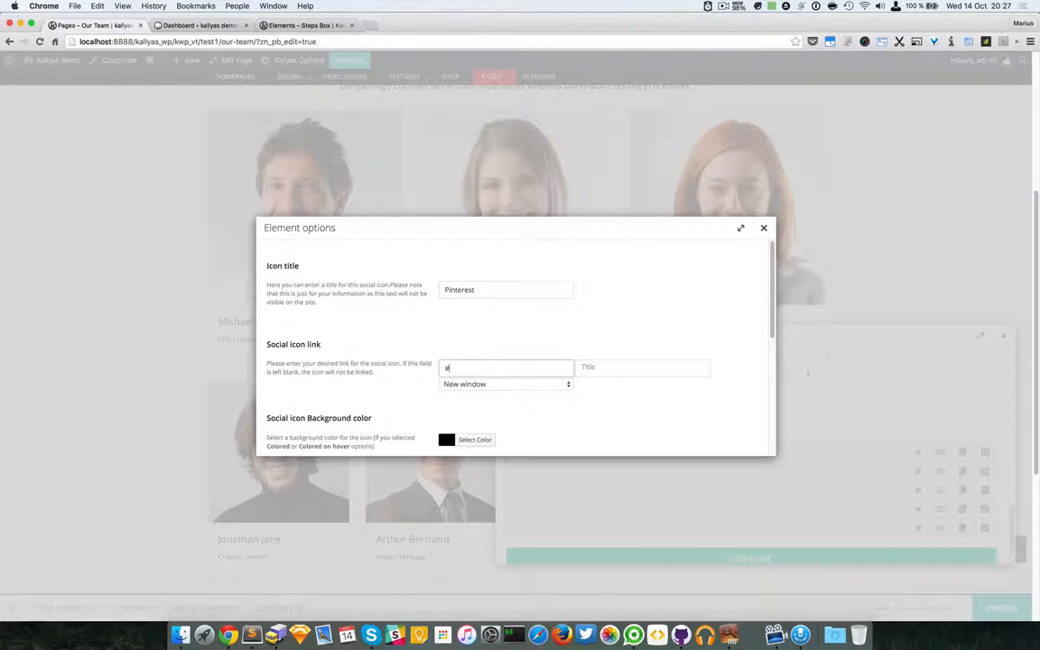
# Step: Give the new icon a background colour and the Pinterest glyph from the Social icon list
pyautogui.scroll(-3)
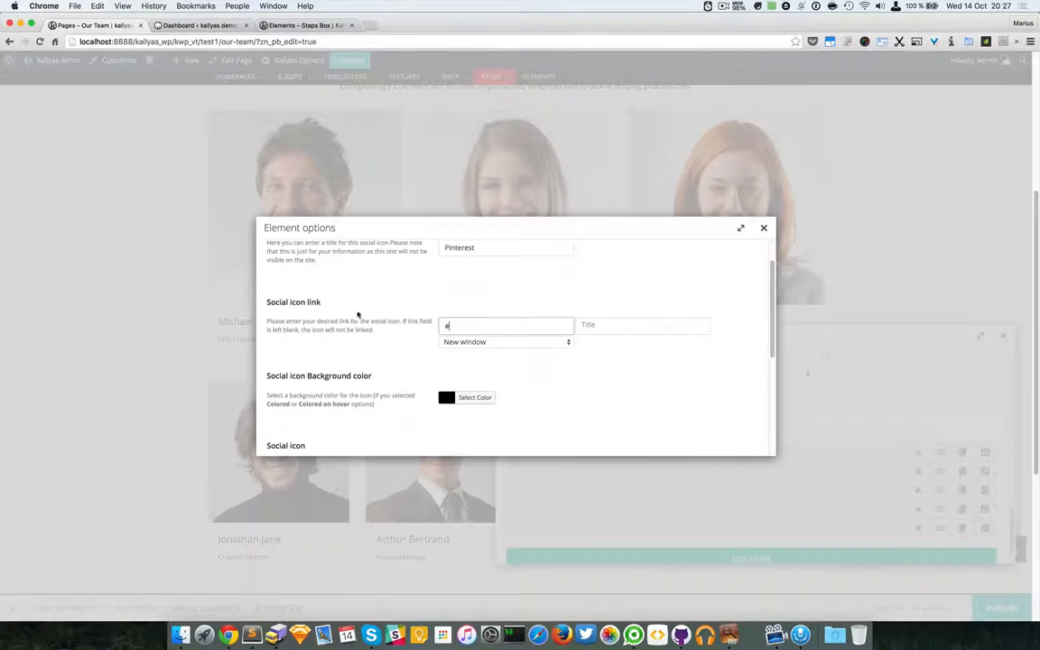
pyautogui.scroll(-3)
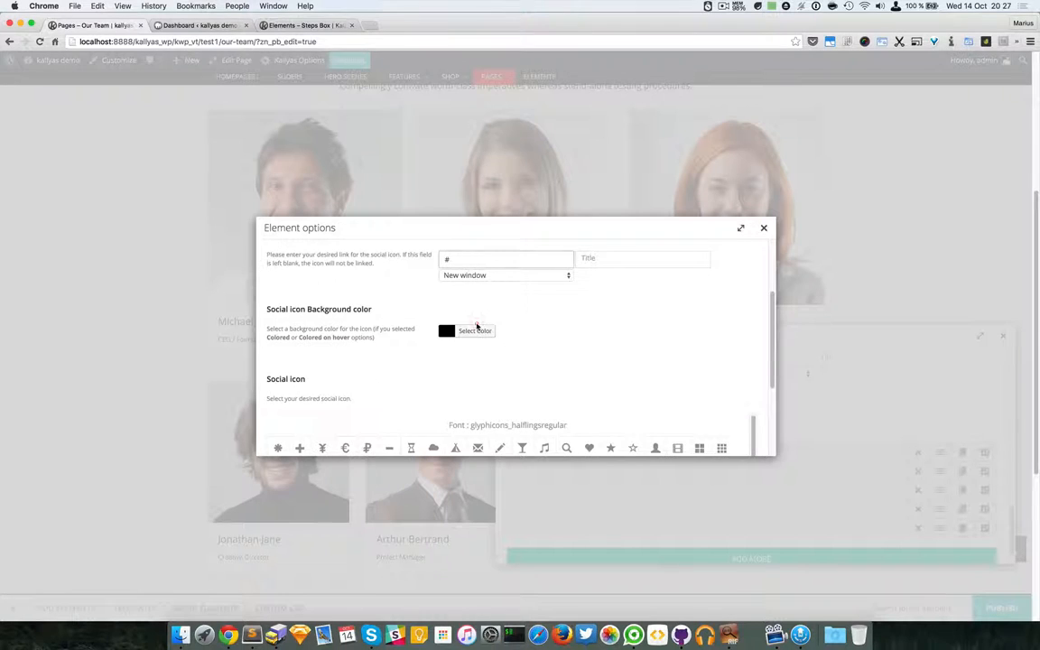
pyautogui.click(475, 328)
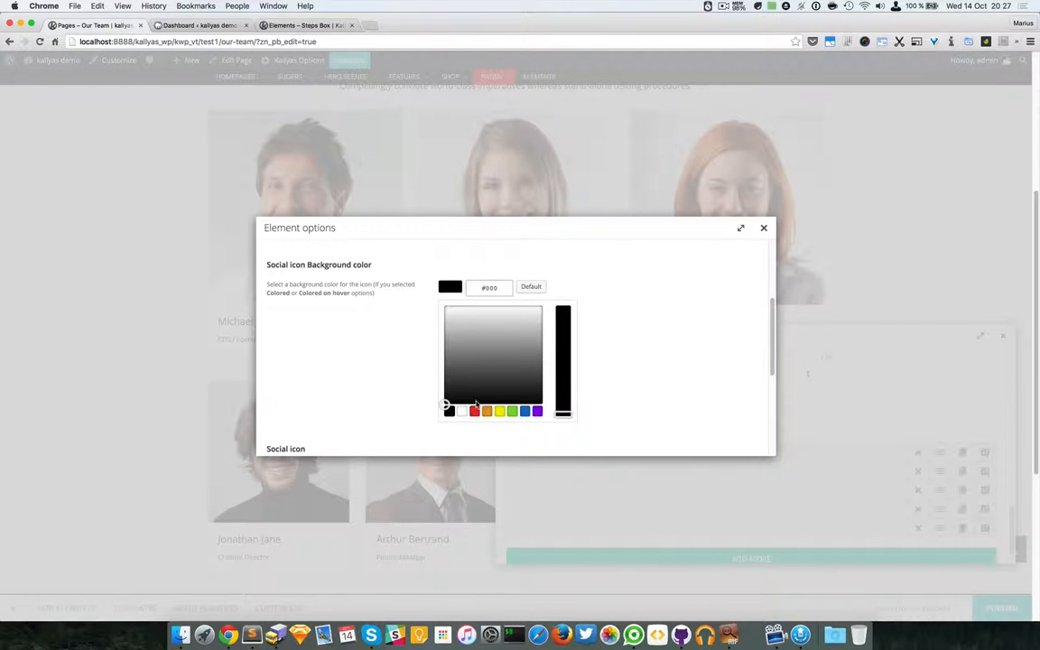
pyautogui.click(563, 311)
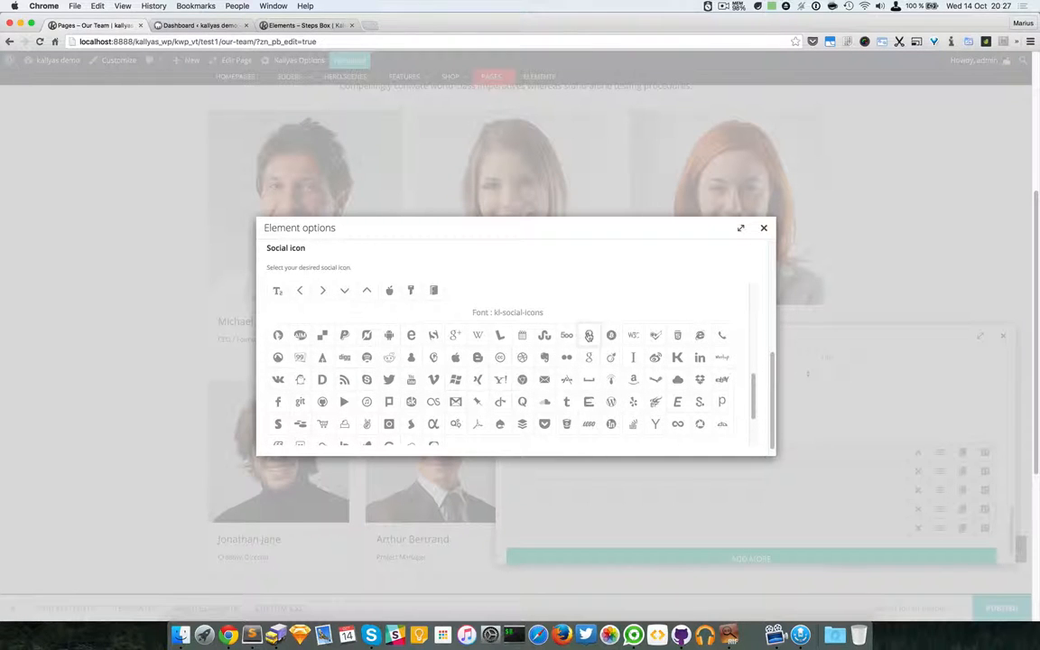
pyautogui.click(588, 334)
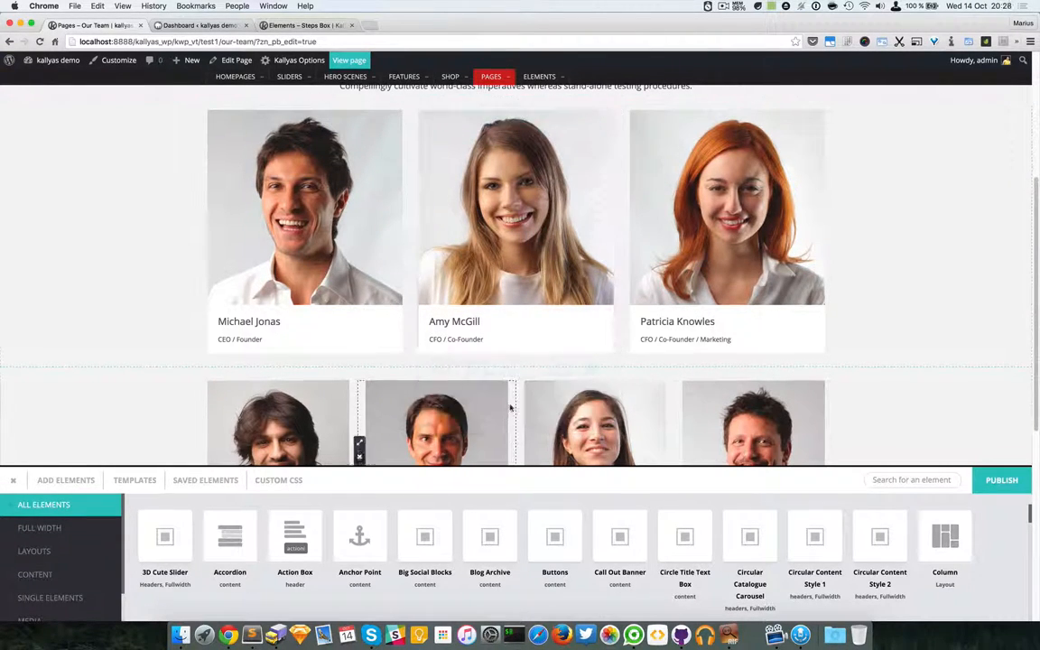
pyautogui.moveTo(516, 226)
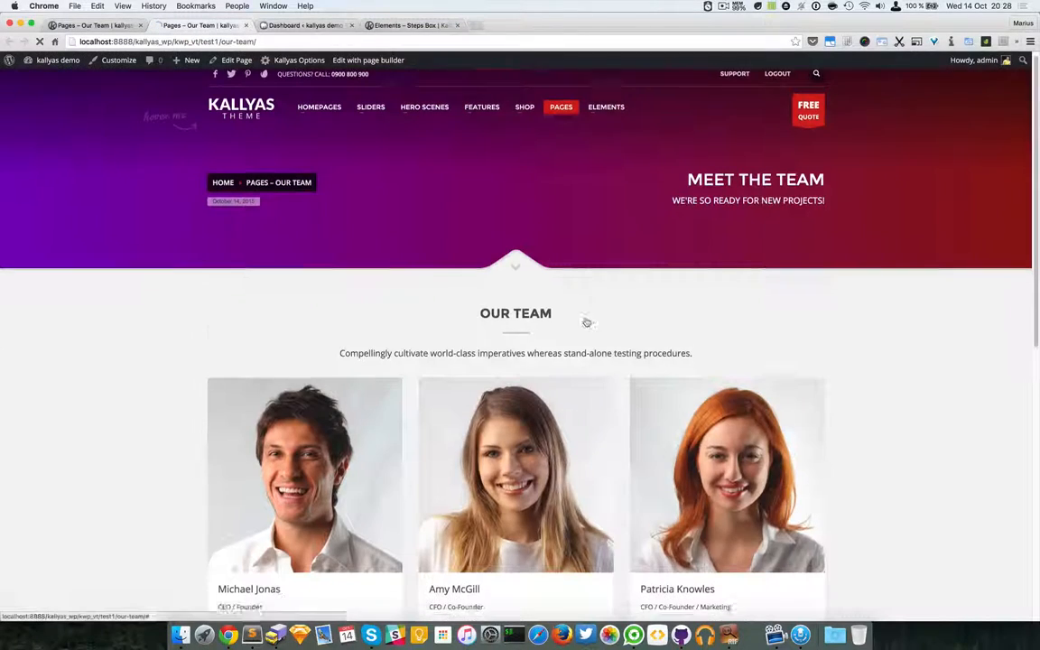
pyautogui.scroll(-3)
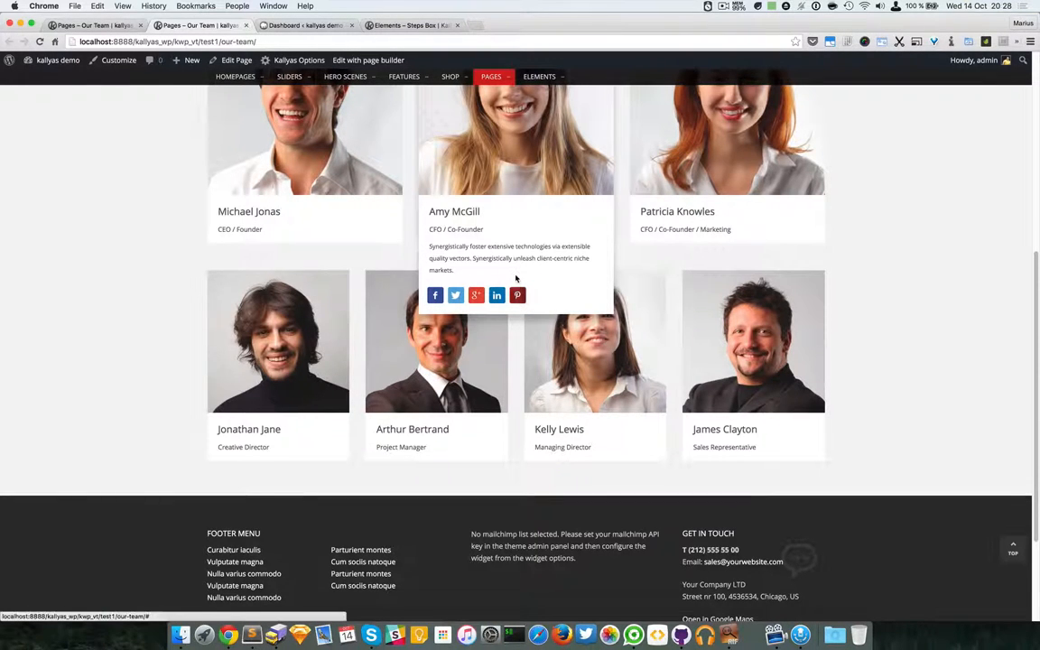
pyautogui.scroll(3)
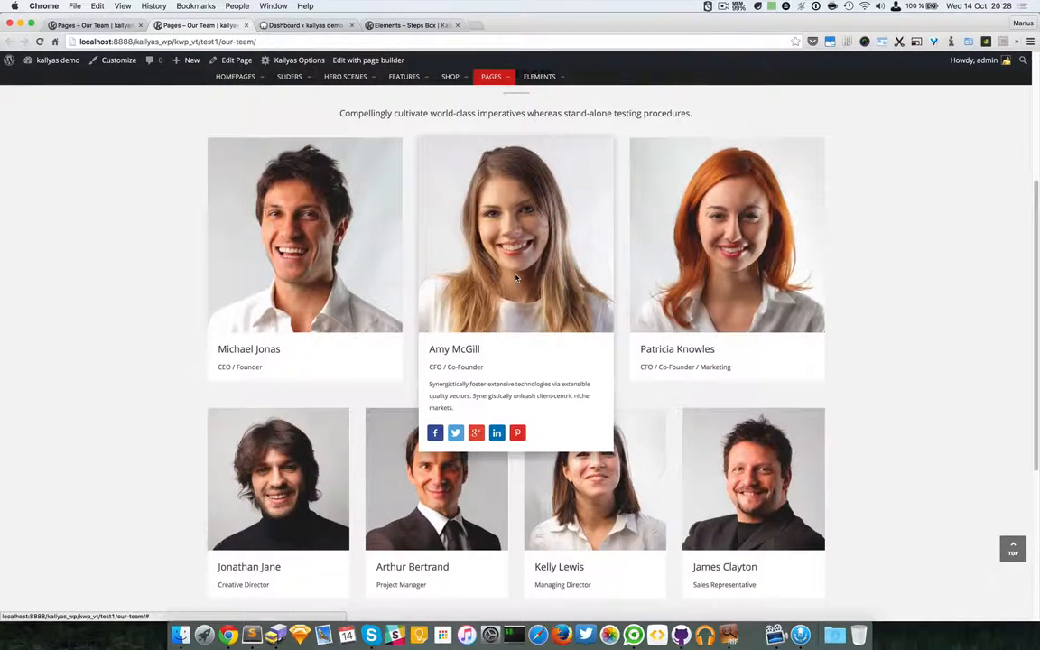
pyautogui.moveTo(517, 278)
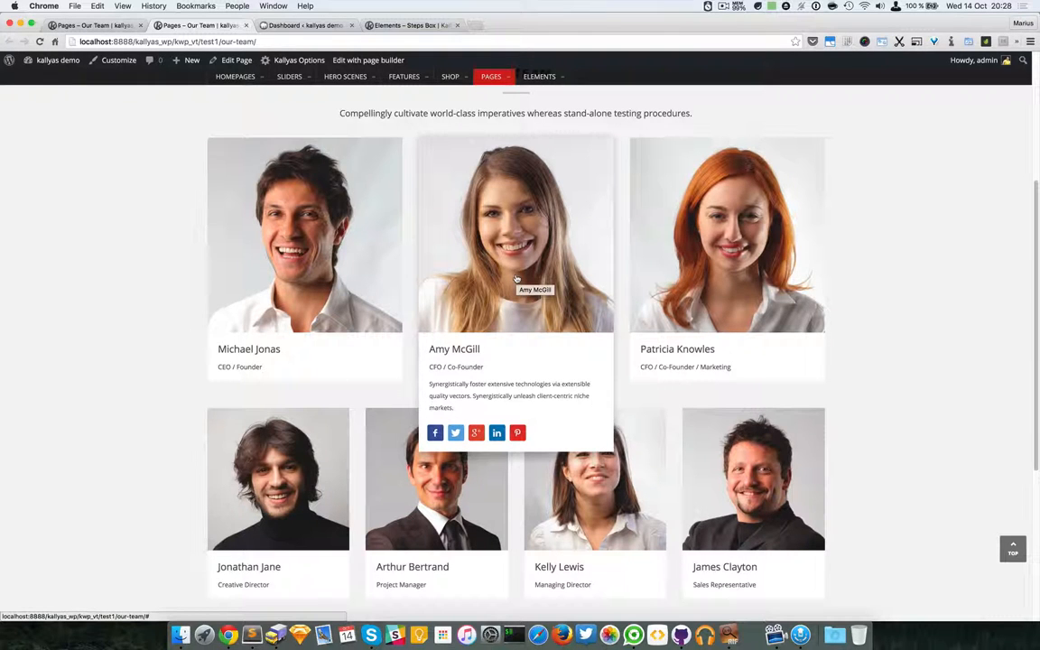
pyautogui.moveTo(577, 374)
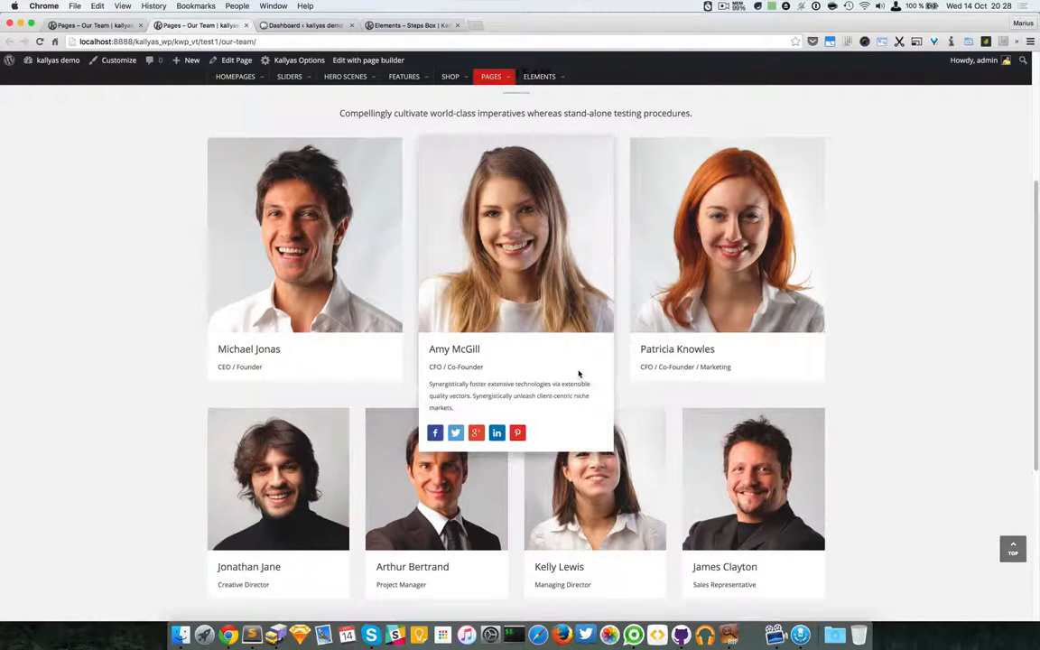
pyautogui.moveTo(513, 406)
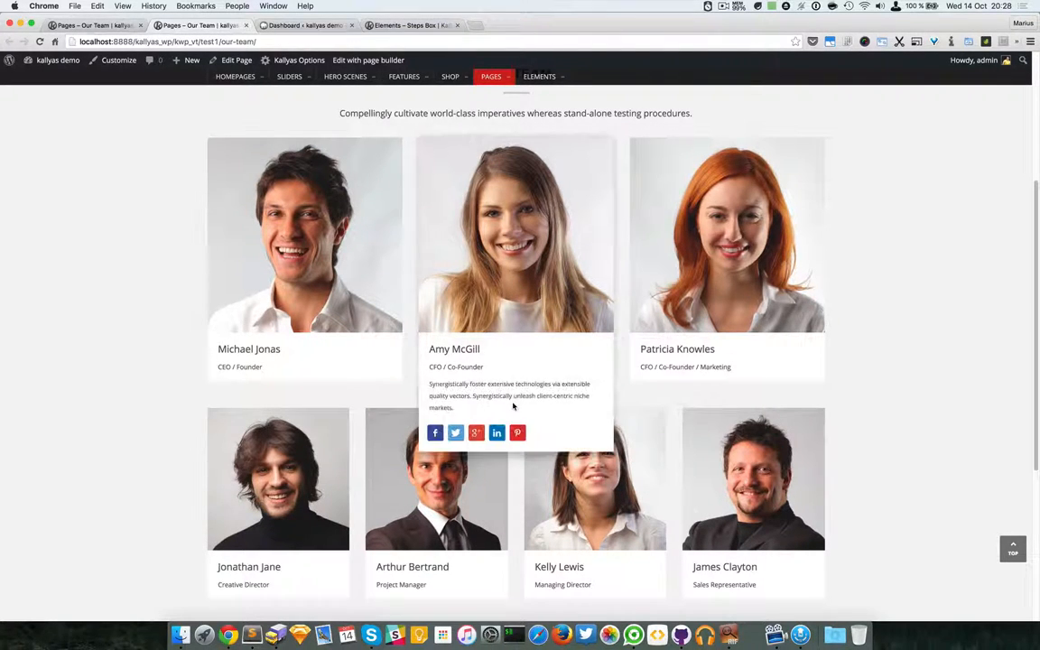
pyautogui.moveTo(502, 383)
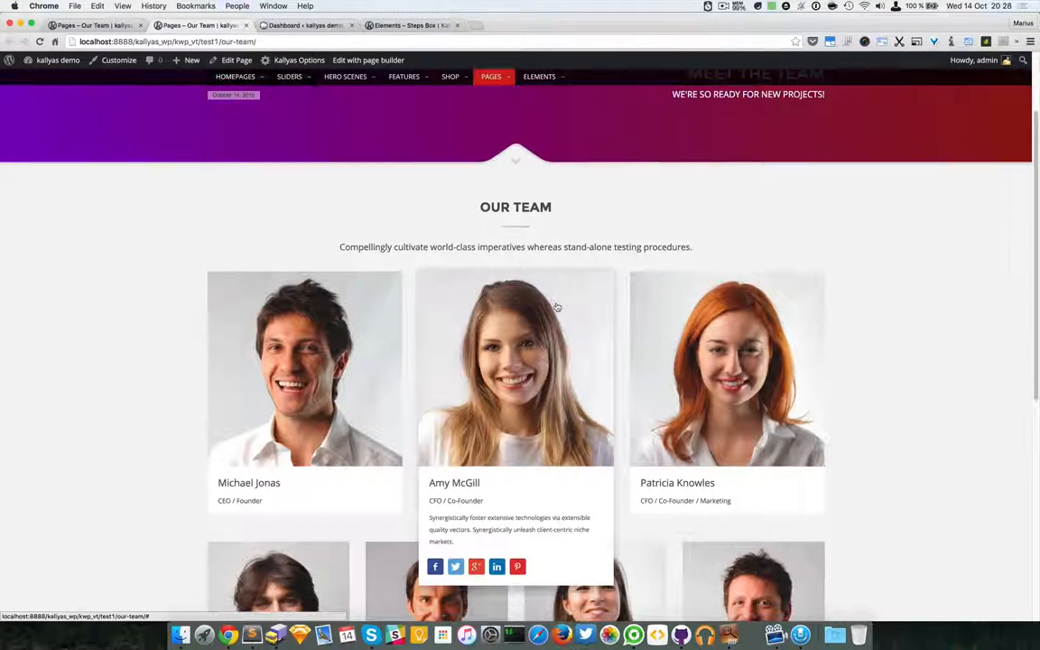
pyautogui.moveTo(556, 307)
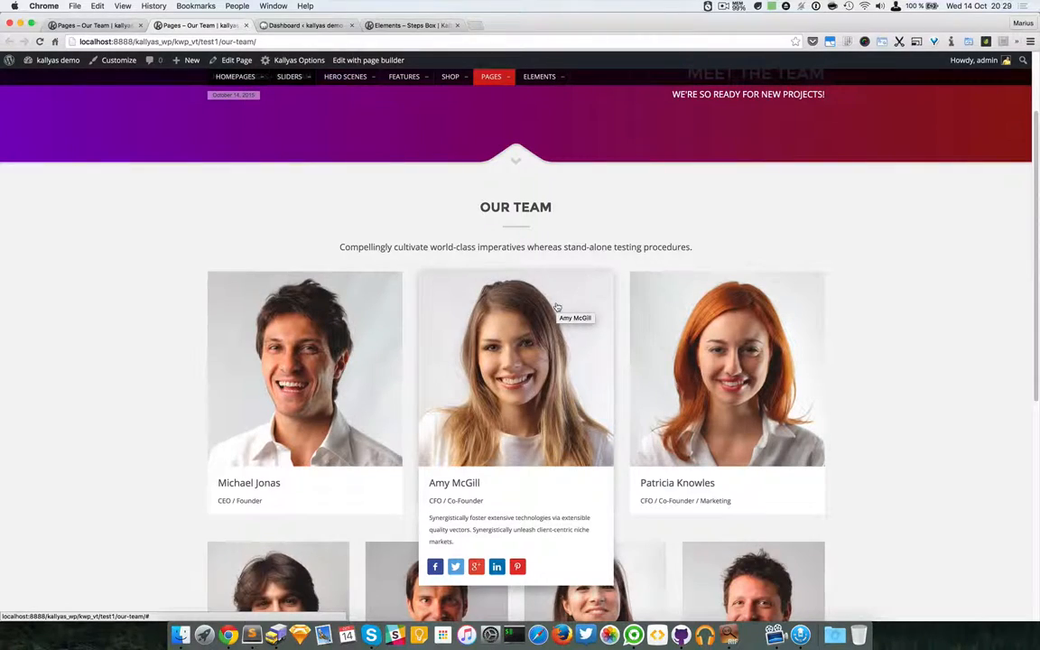
pyautogui.scroll(-3)
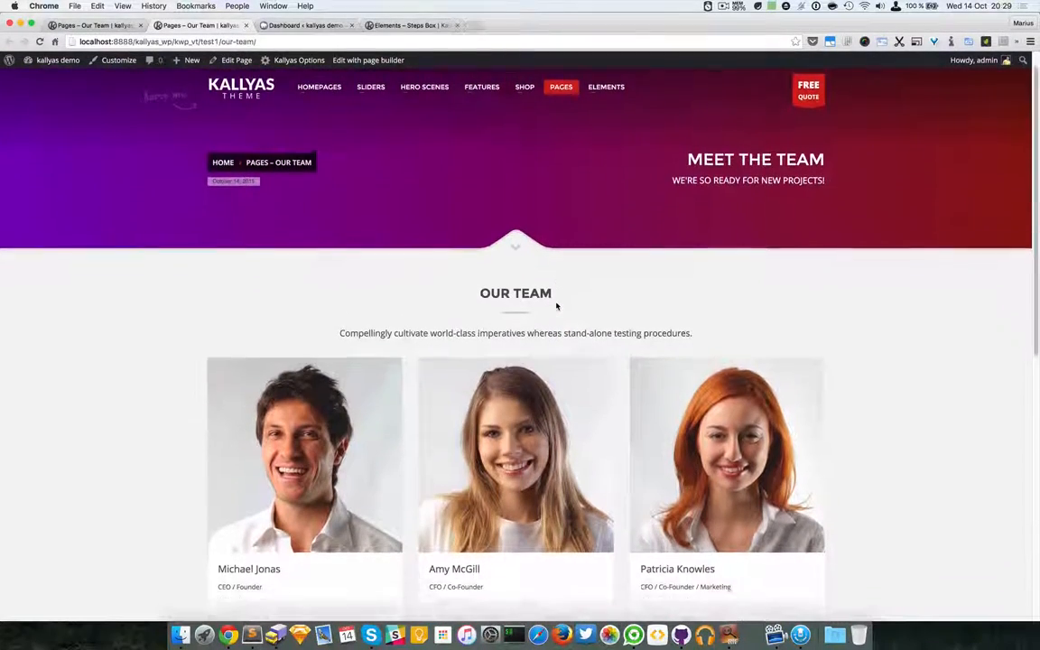
pyautogui.scroll(-3)
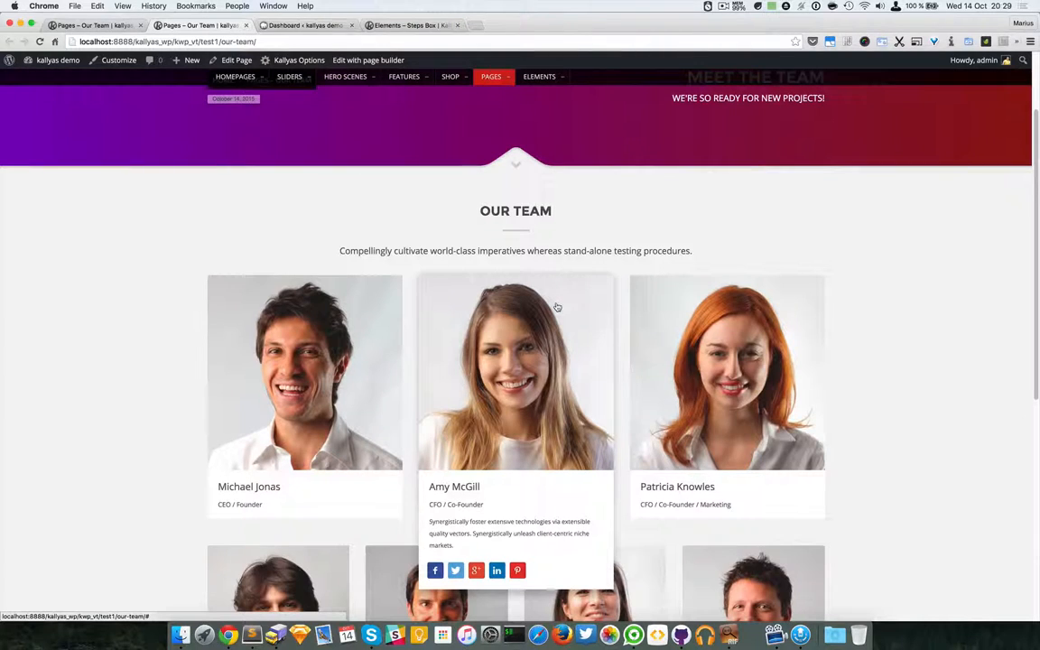
pyautogui.moveTo(556, 307)
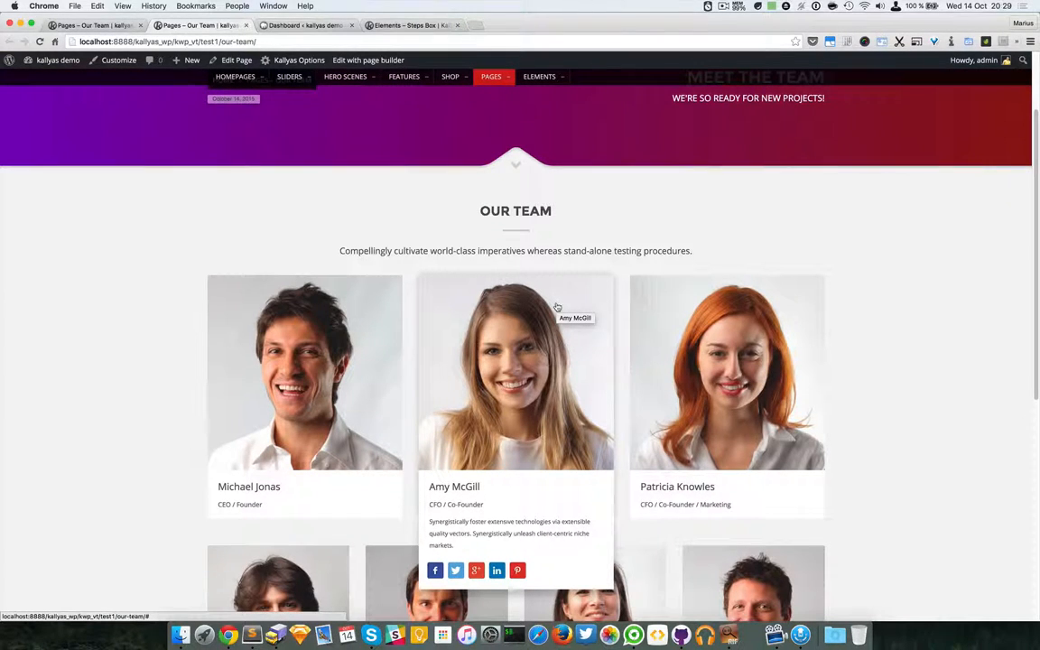
pyautogui.scroll(-3)
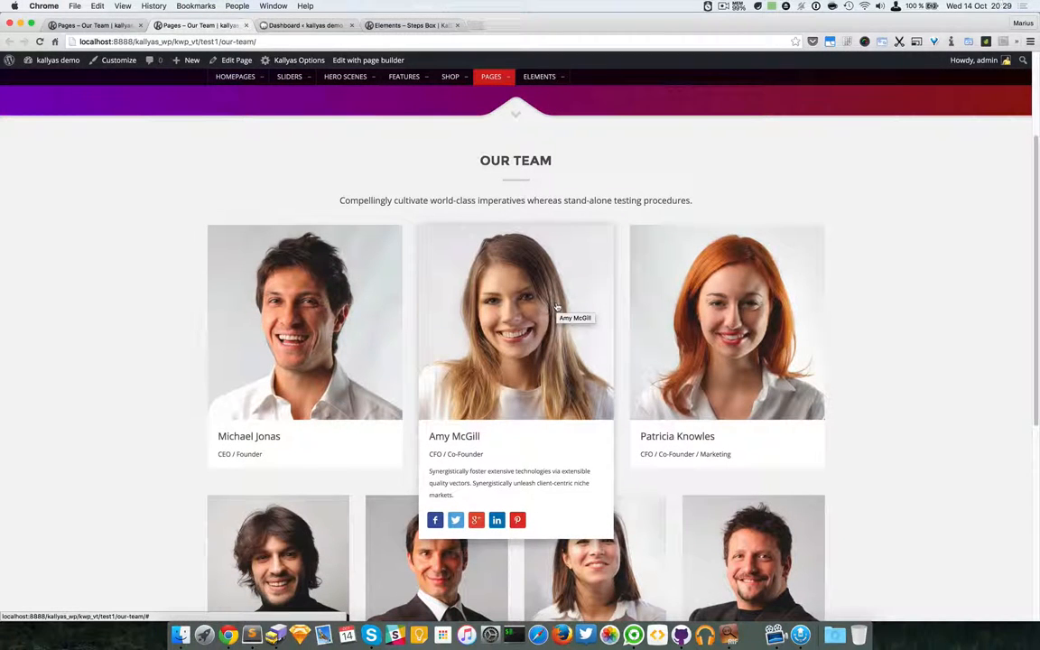